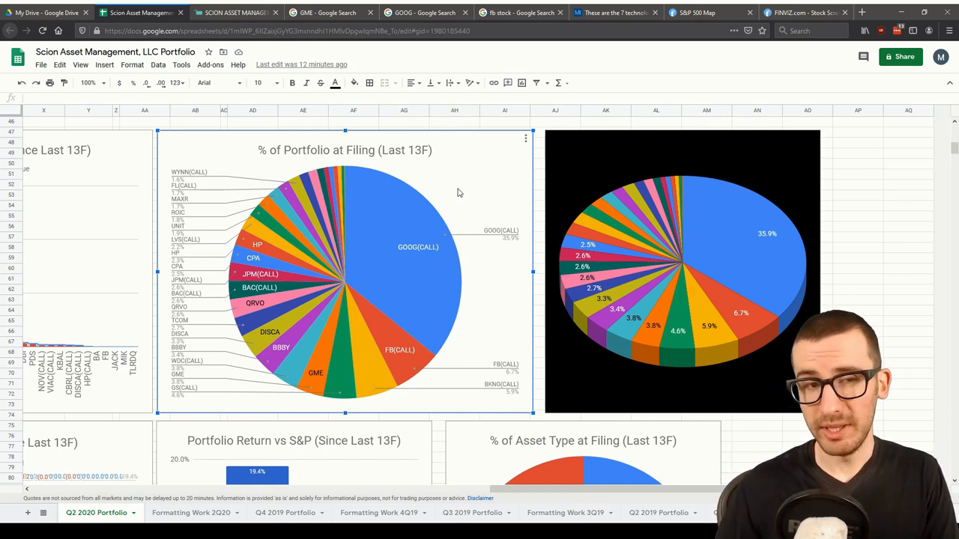
mouse_move(431, 209)
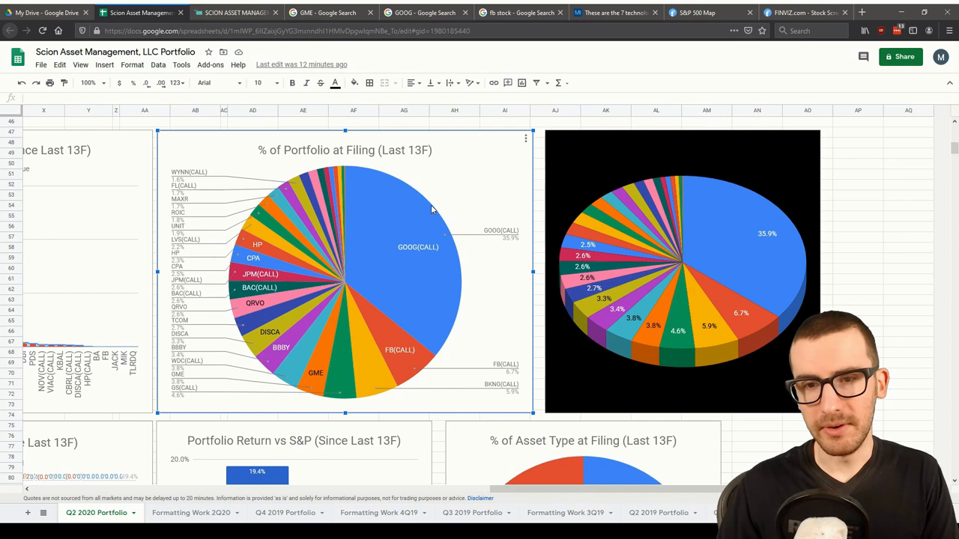
mouse_move(418, 225)
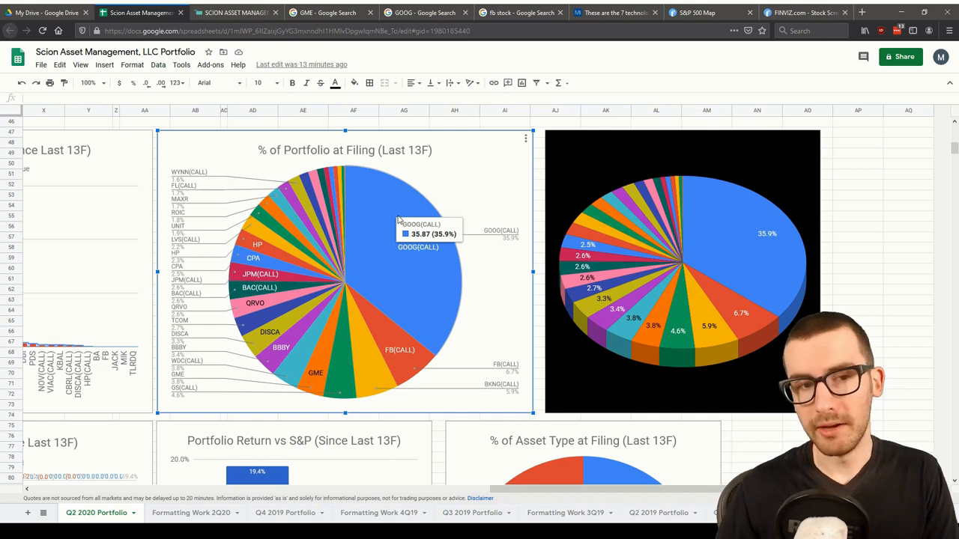
mouse_move(405, 337)
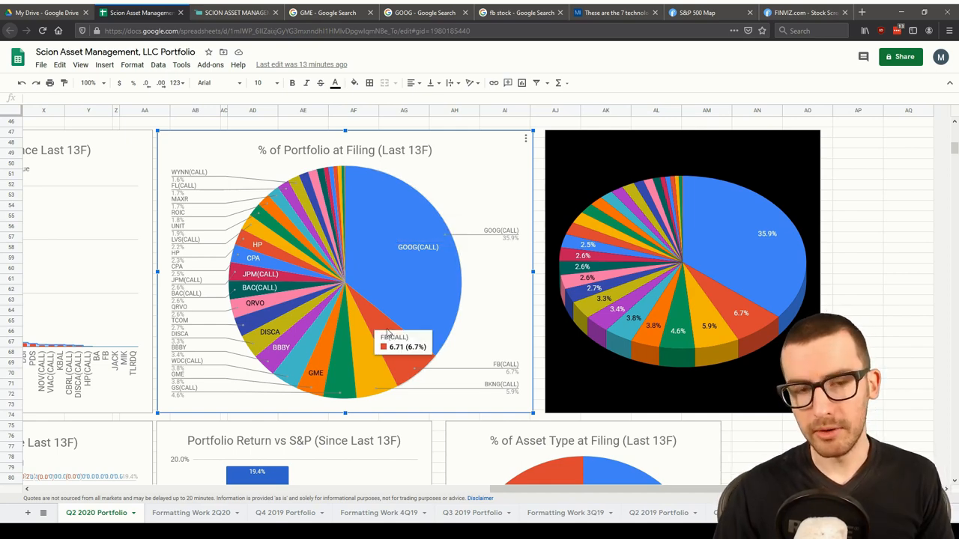
mouse_move(367, 352)
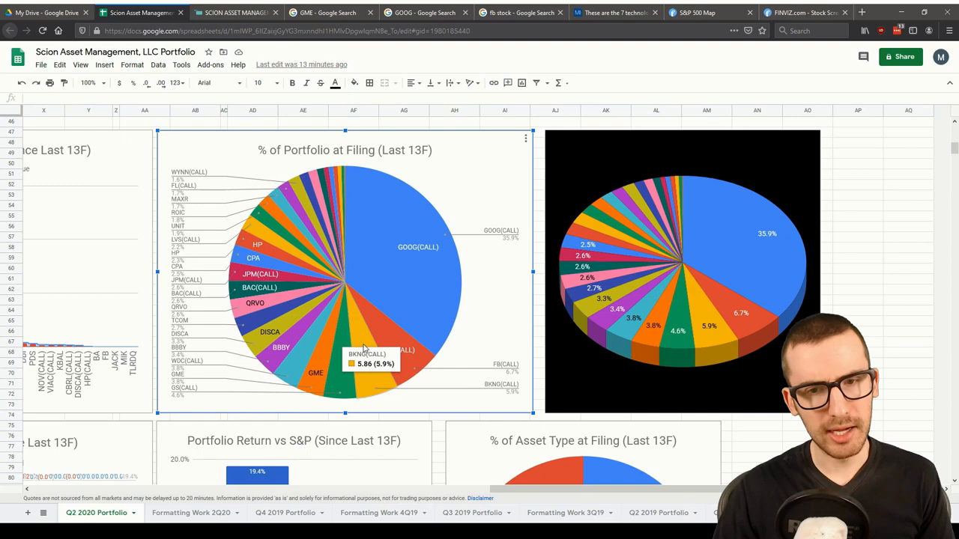
mouse_move(345, 360)
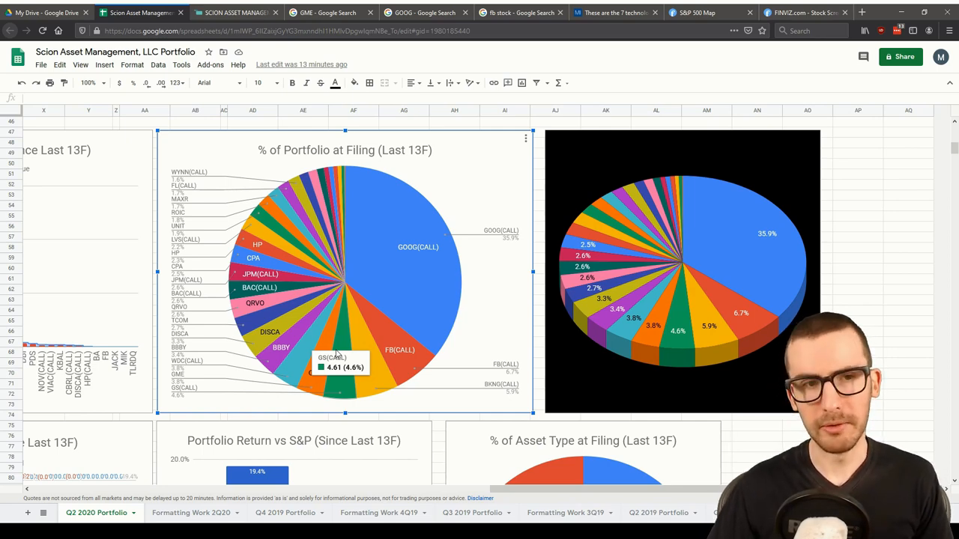
mouse_move(327, 337)
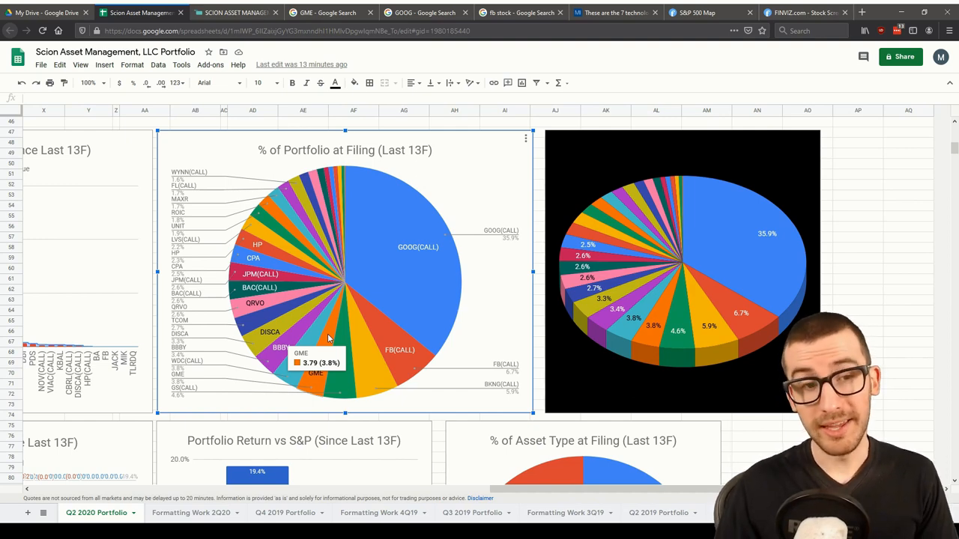
Step: Scroll down to the Asset Type chart showing call options 71.2% versus stock 28.8%
scroll(down, 3)
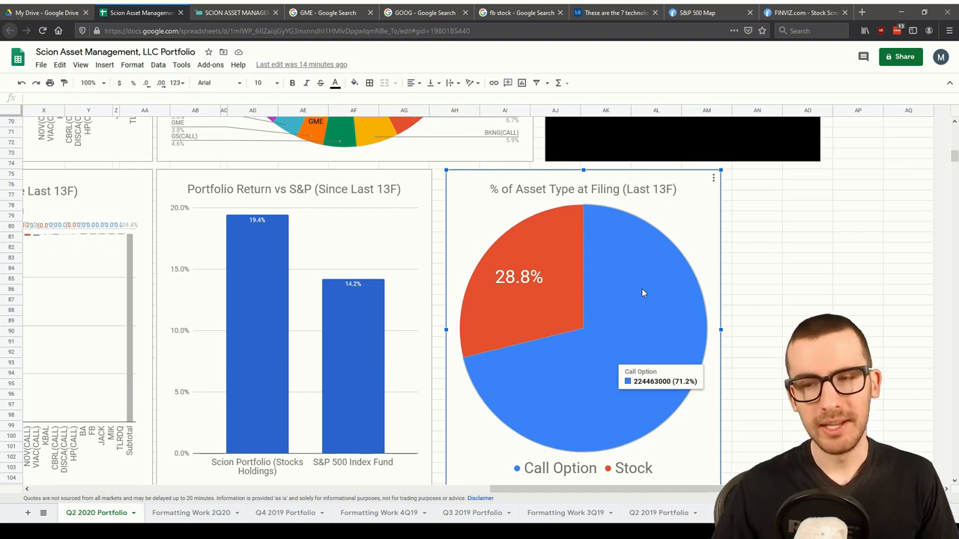
mouse_move(502, 270)
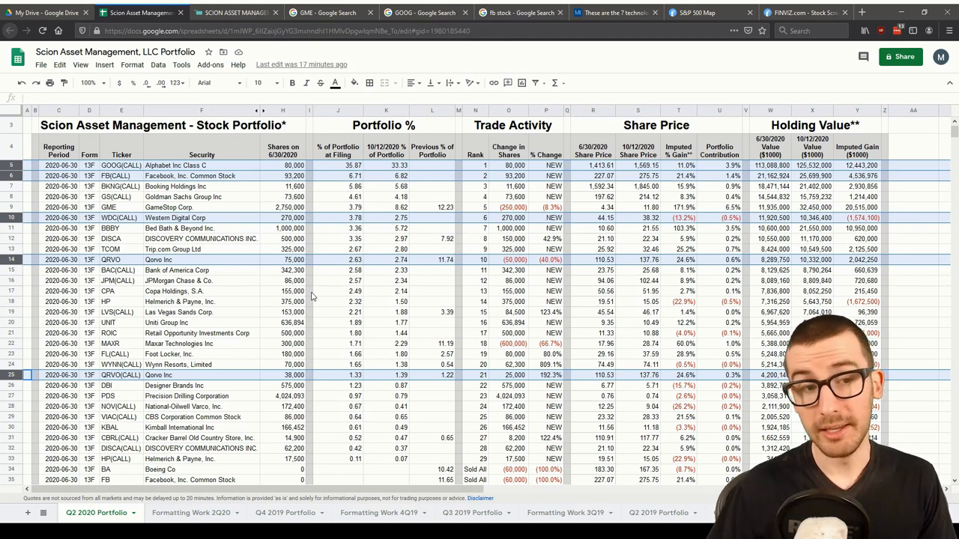
Step: Select a holdings table cell, then go to the Markets Insider SoftBank call-options article
click(769, 165)
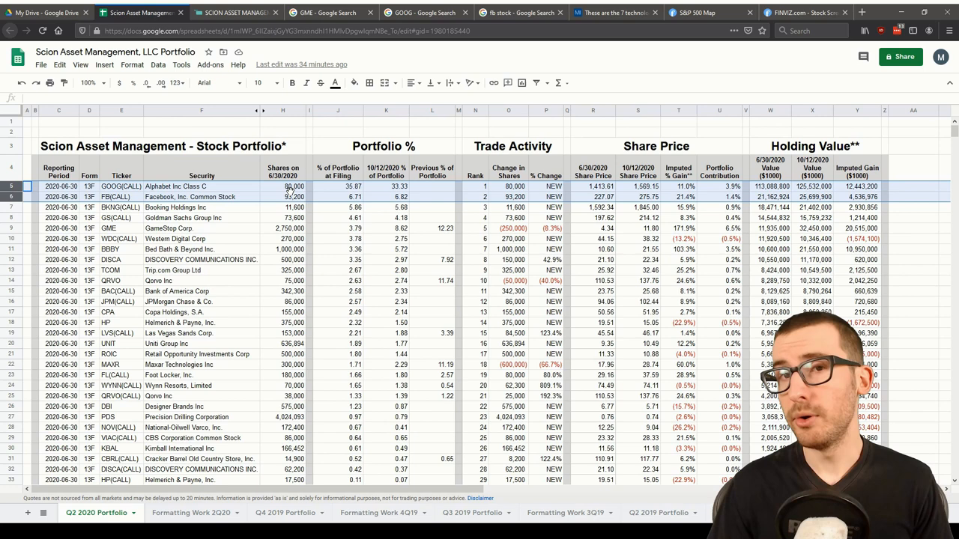
click(615, 13)
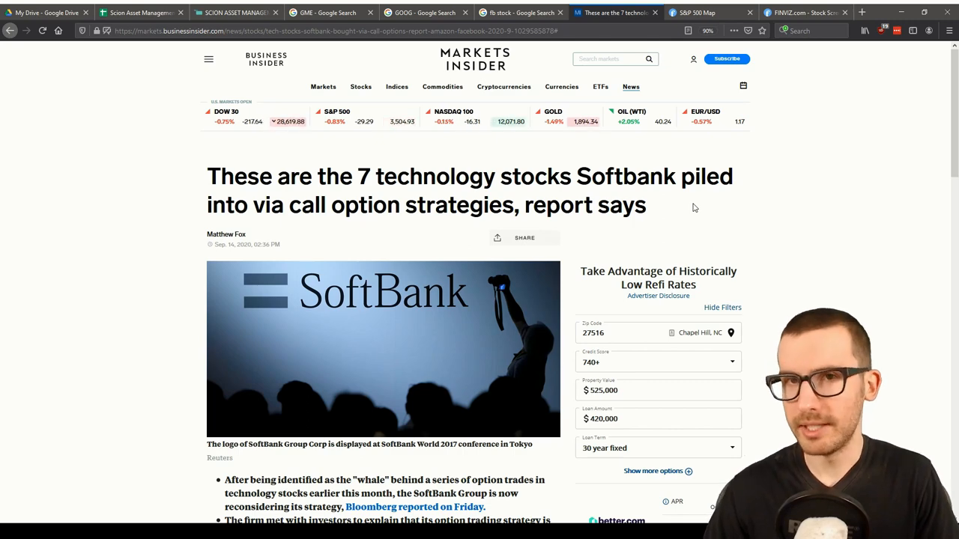
Step: Scroll through the seven-stocks list, then view the ValueSeeker FB Base sheet ($216.71 fair value)
scroll(down, 3)
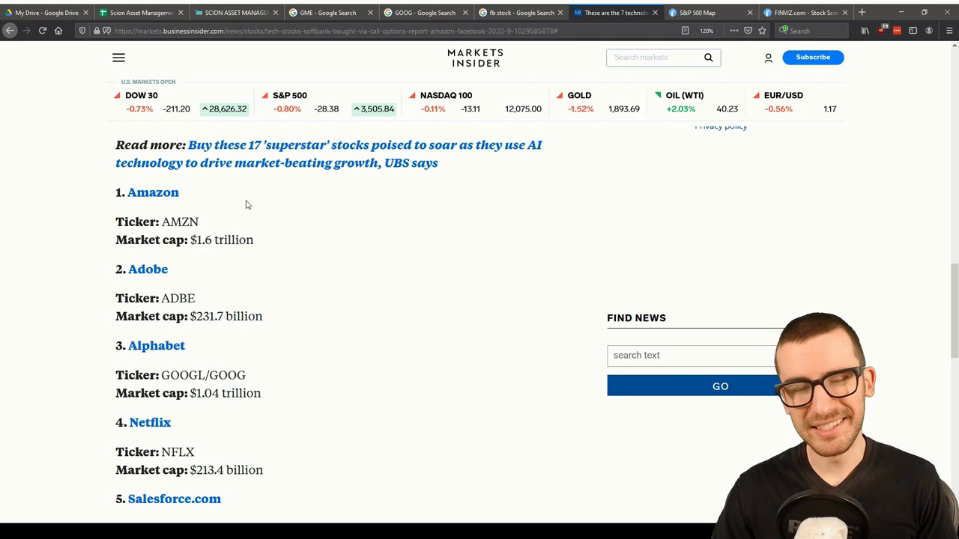
mouse_move(153, 193)
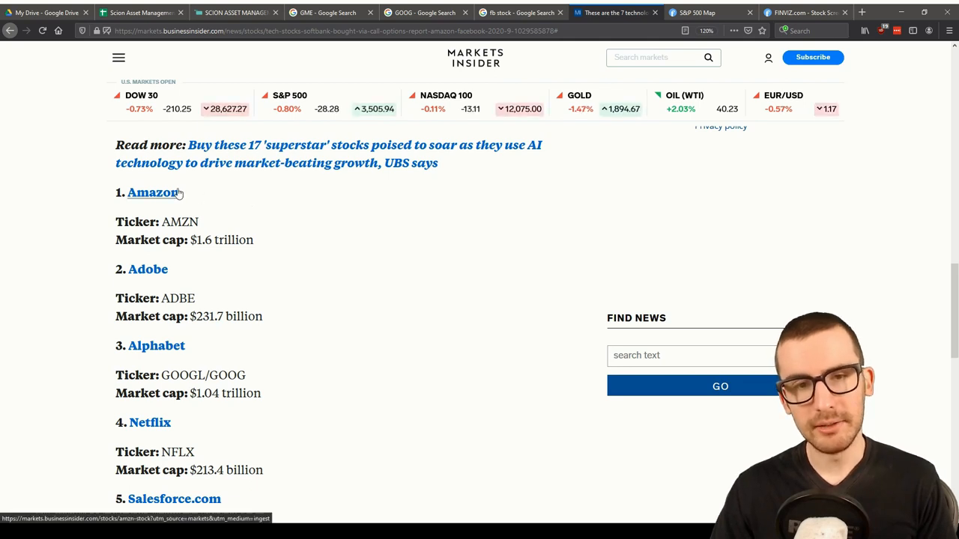
scroll(down, 3)
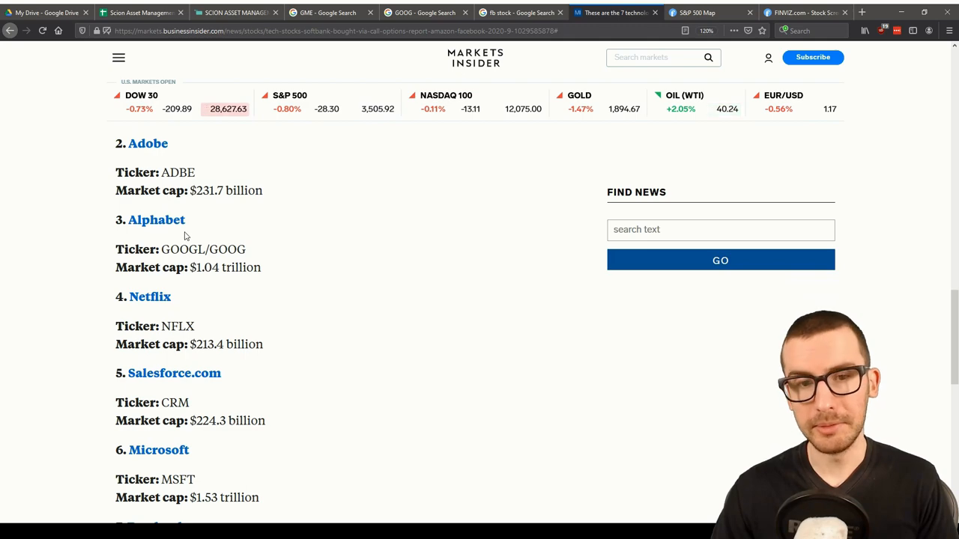
scroll(down, 3)
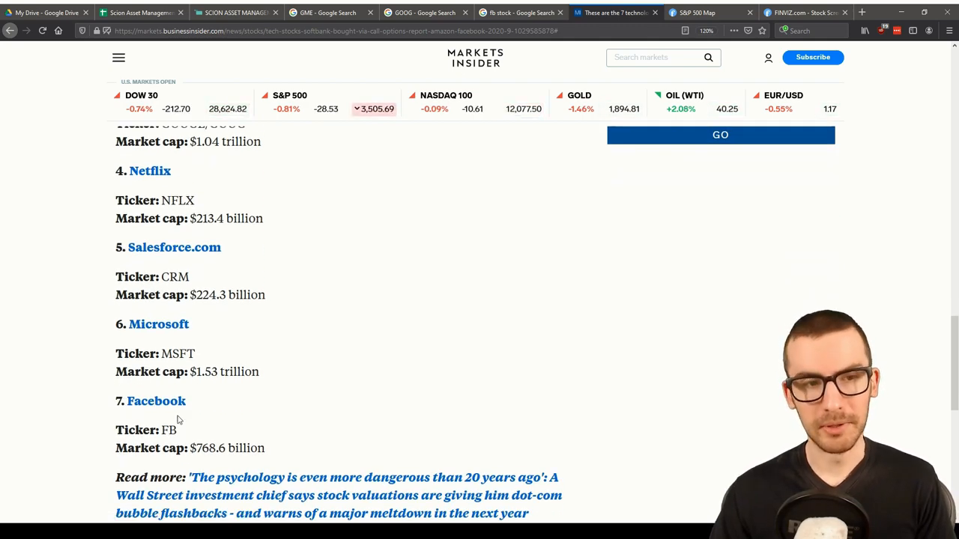
click(141, 12)
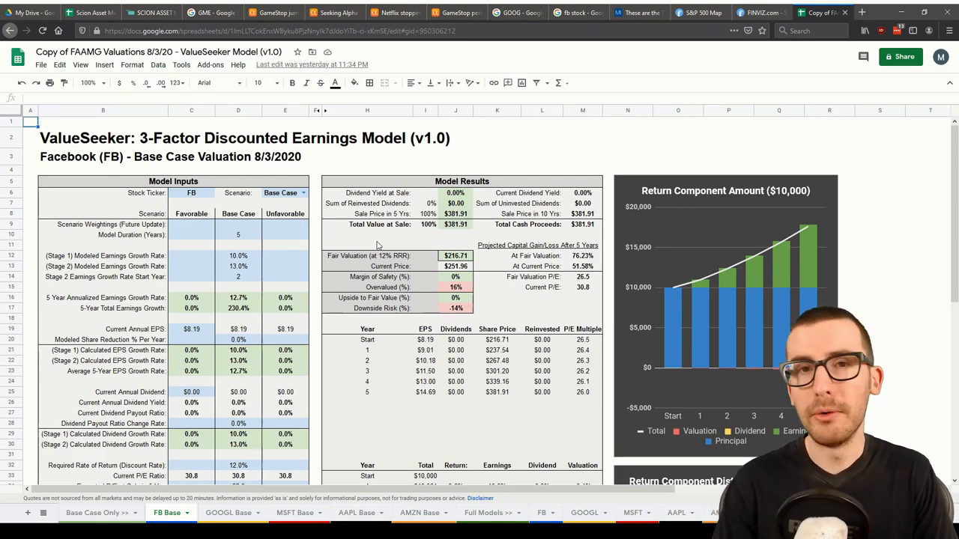
Step: Go to the Scion Asset Management holdings tab, now listing sold-out Boeing and Facebook
click(138, 12)
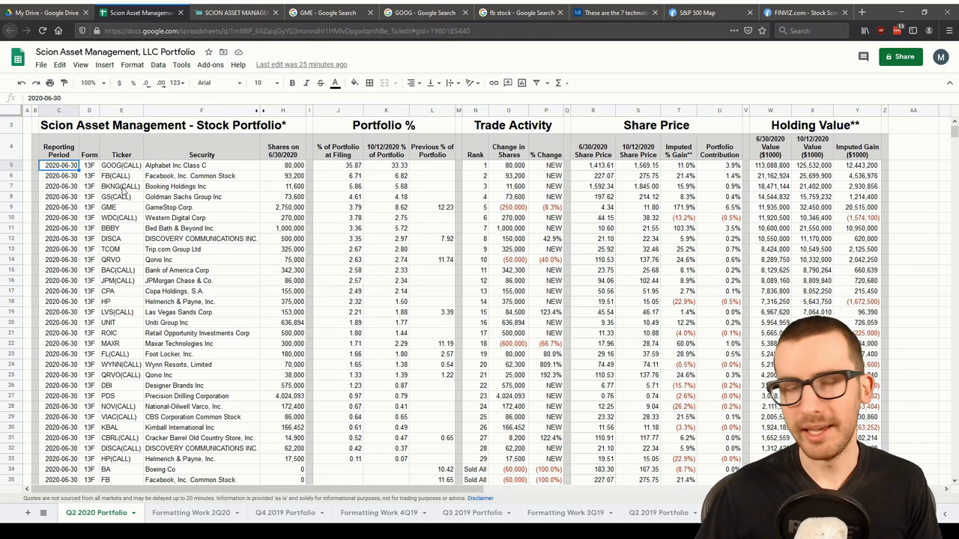
Step: Check the GOOG year-to-date chart near $1,569, then return to the Scion spreadsheet
click(424, 13)
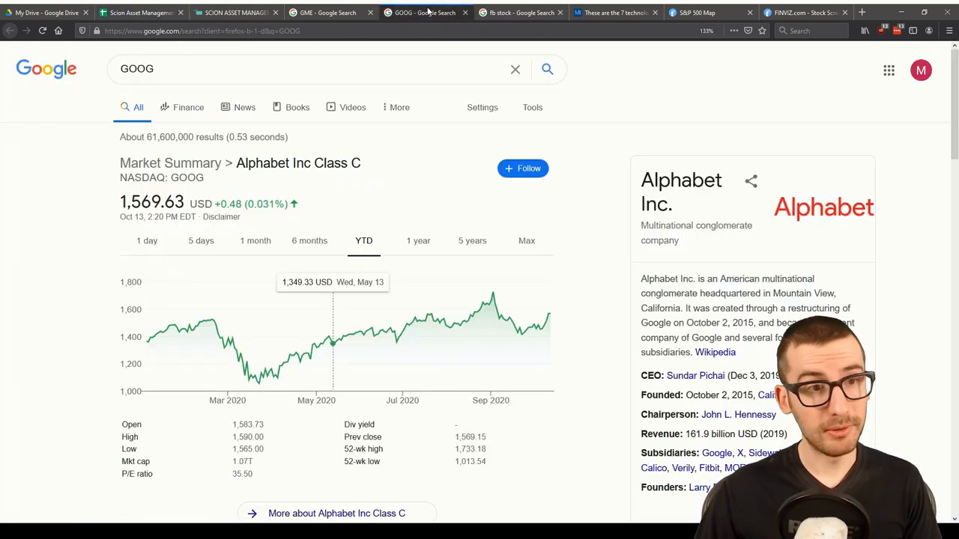
mouse_move(313, 343)
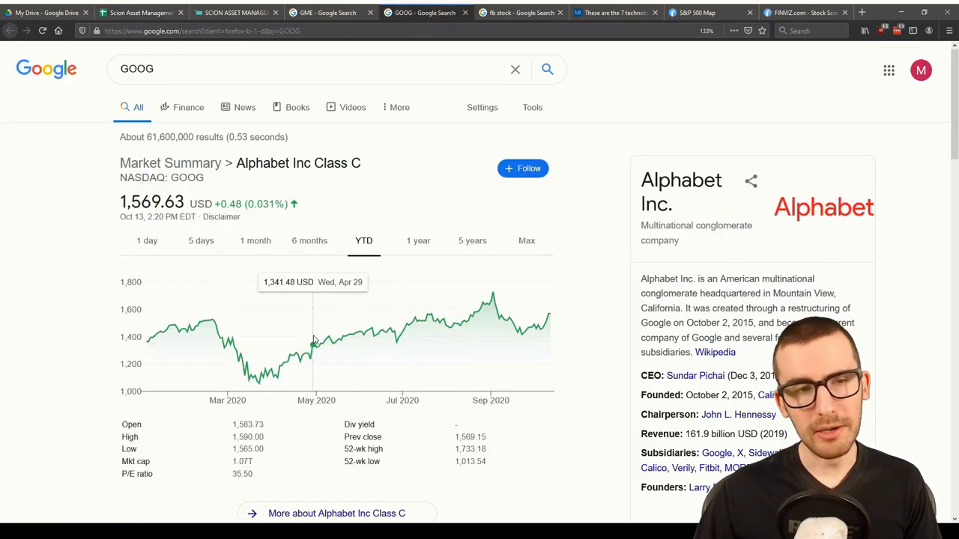
mouse_move(290, 345)
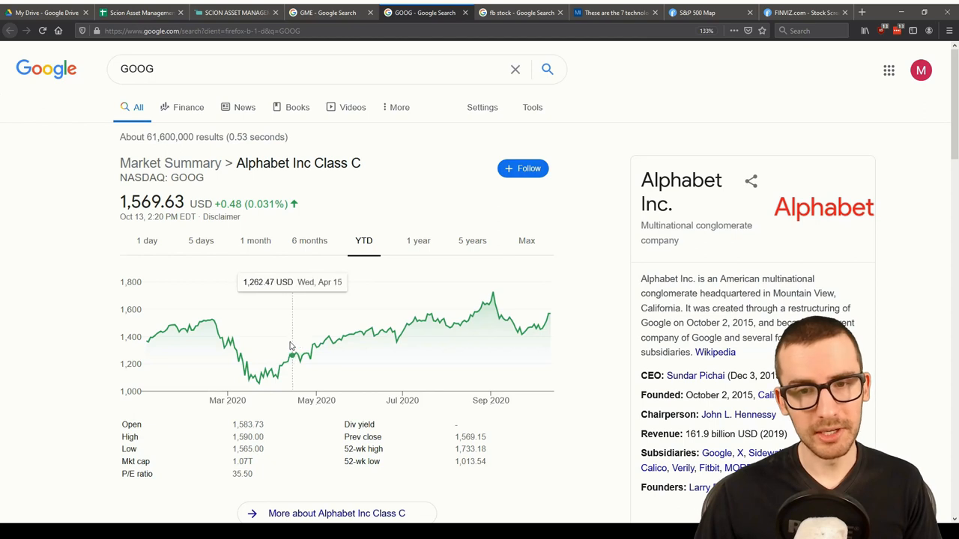
mouse_move(274, 350)
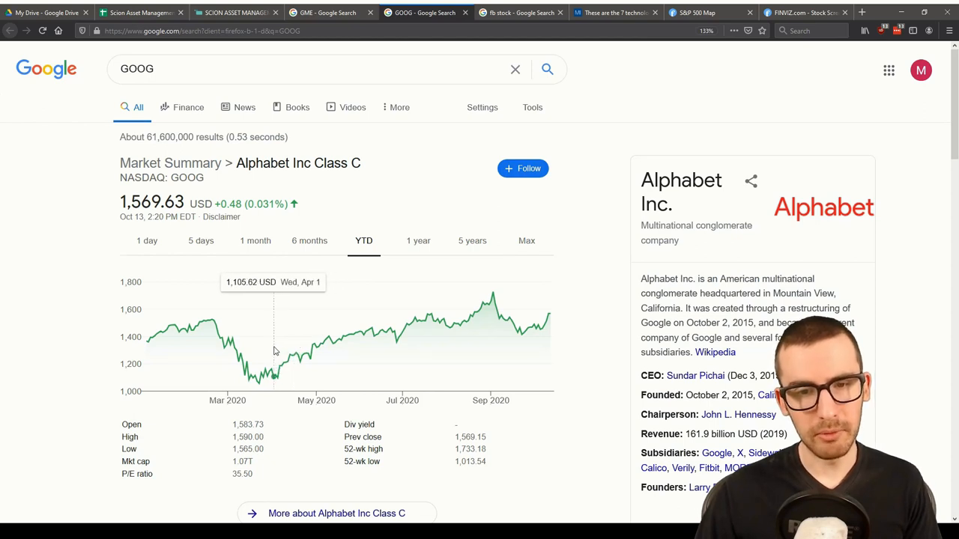
mouse_move(403, 334)
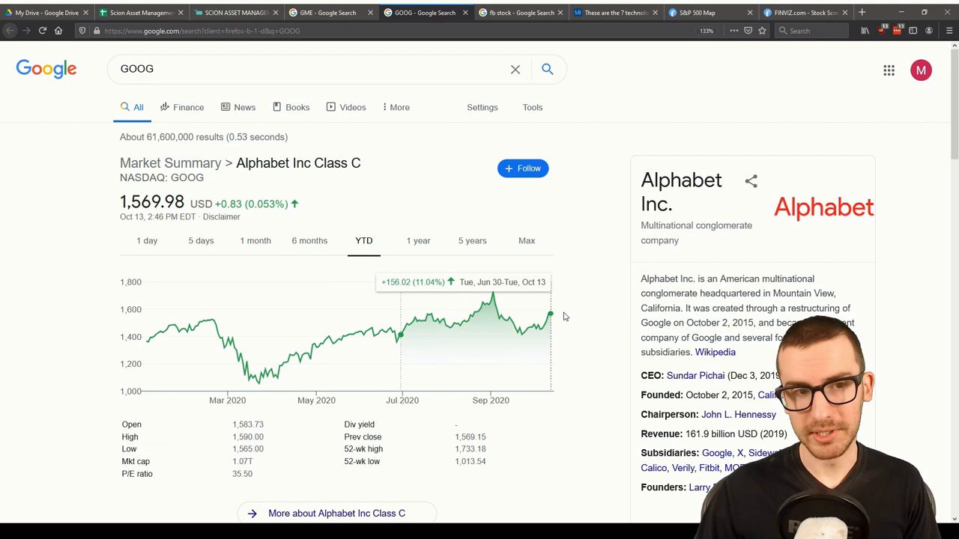
mouse_move(274, 337)
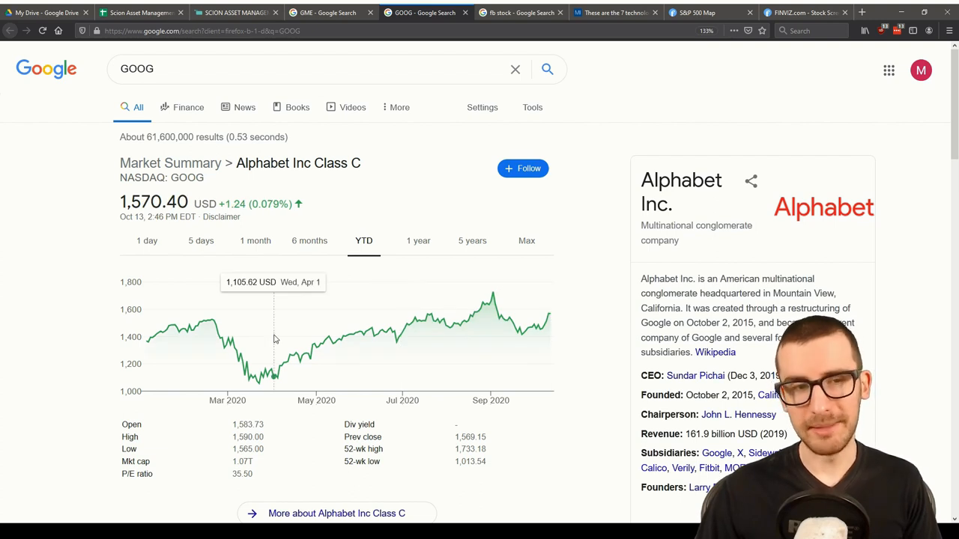
mouse_move(551, 312)
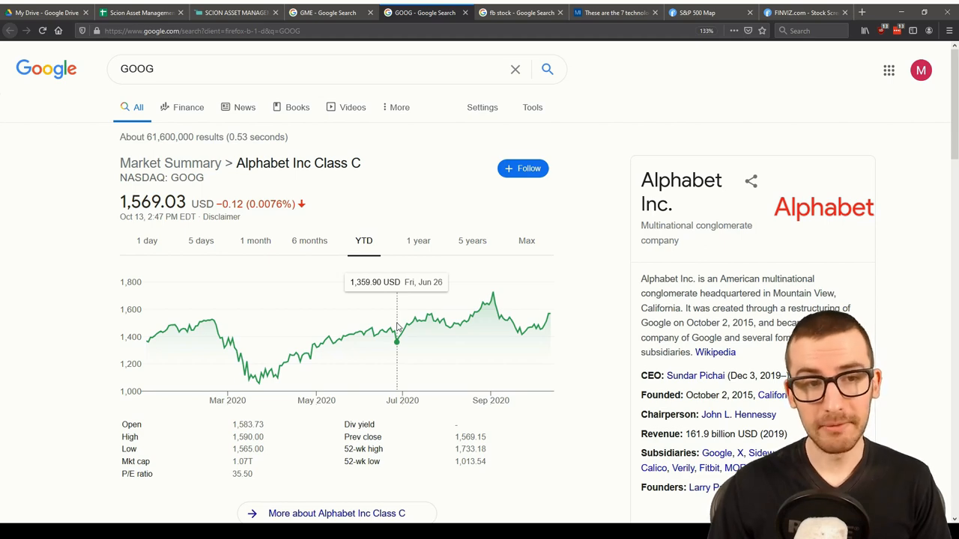
click(139, 13)
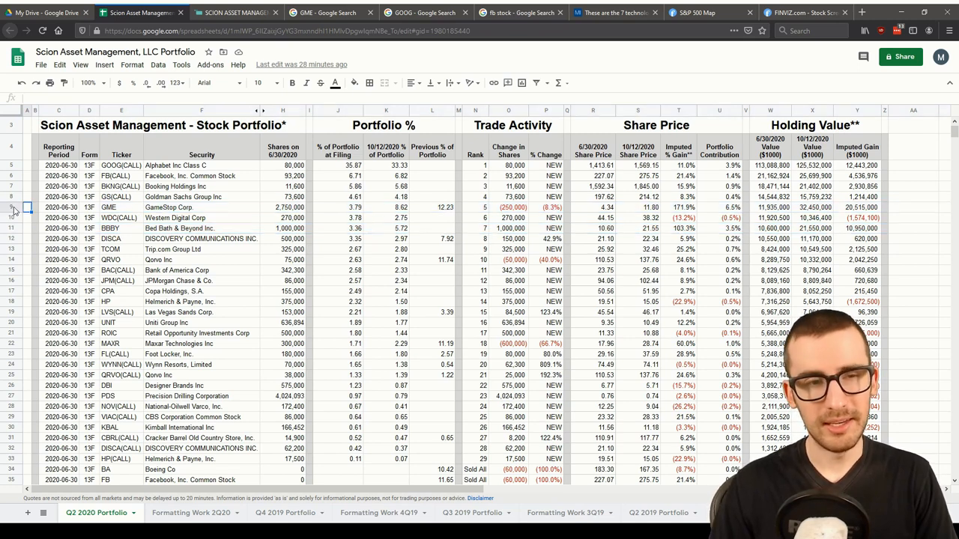
Step: Highlight GameStop's 171.9% imputed gain in T9 and reset the sheet zoom to 100%
click(11, 207)
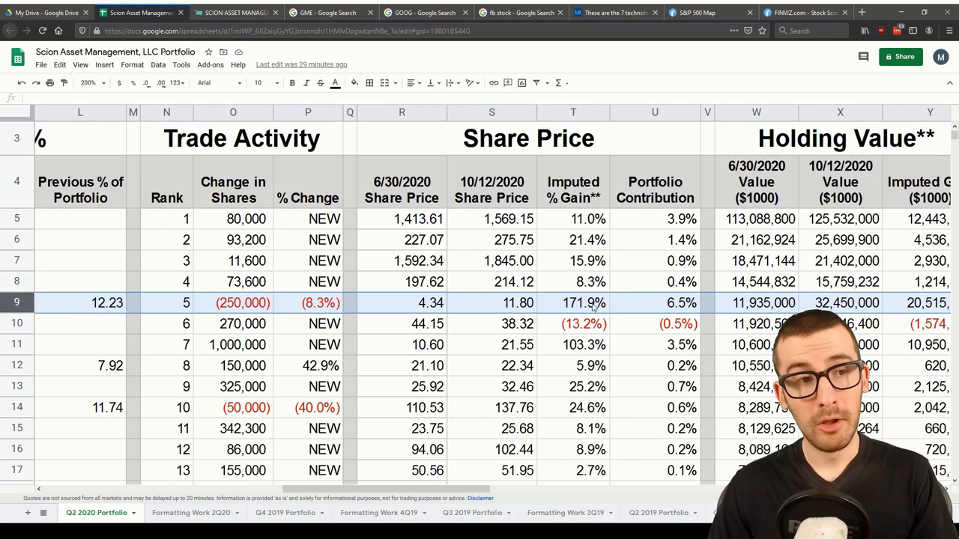
click(574, 303)
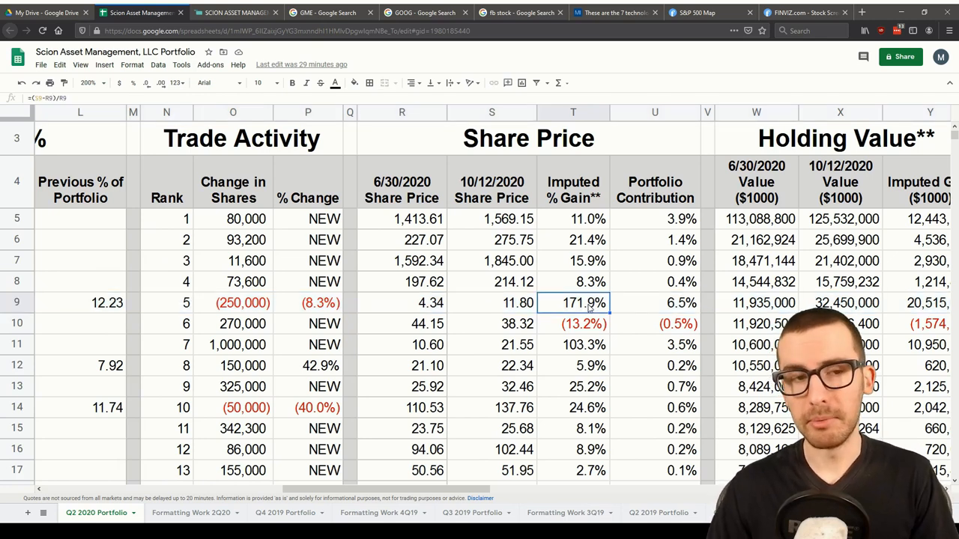
click(88, 83)
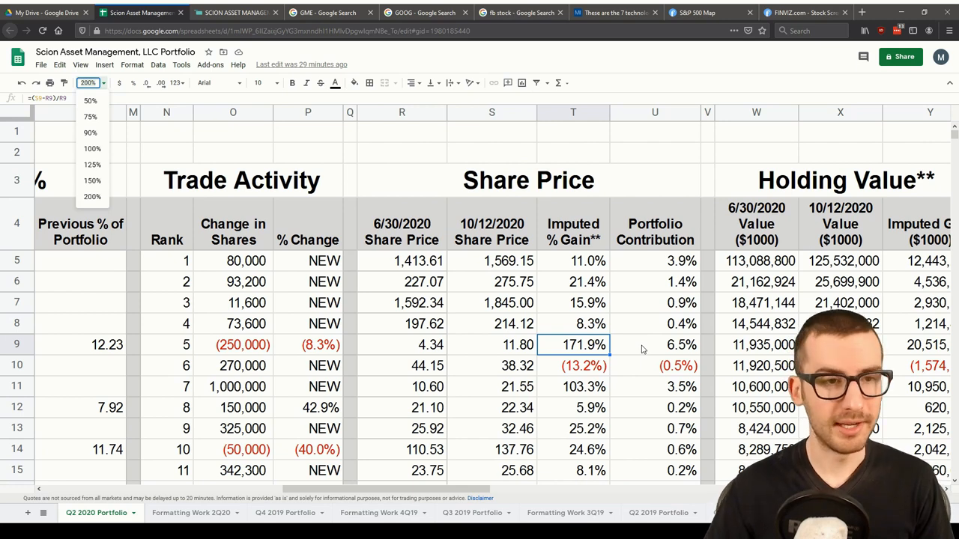
click(92, 149)
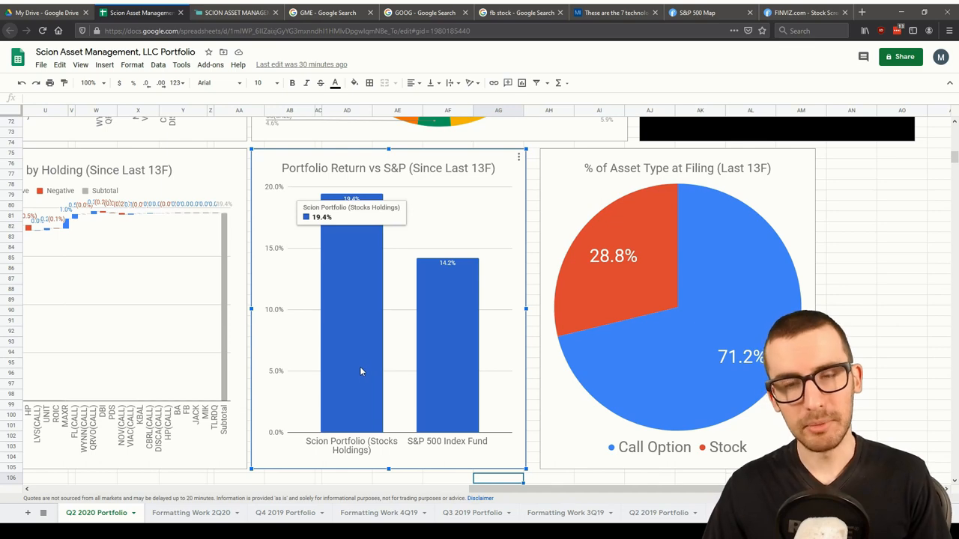
mouse_move(442, 367)
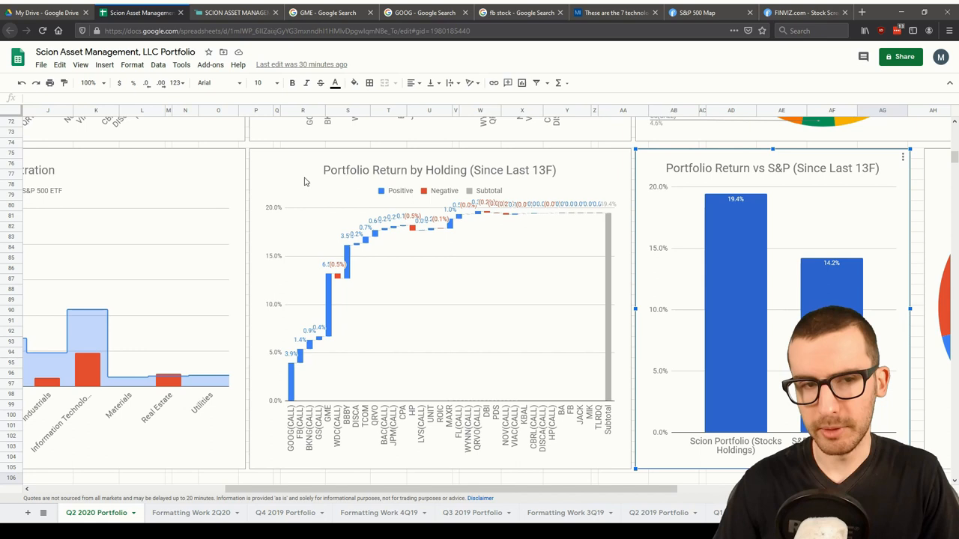
Step: Select the Portfolio Return by Holding waterfall chart with its 19.4% subtotal
click(346, 324)
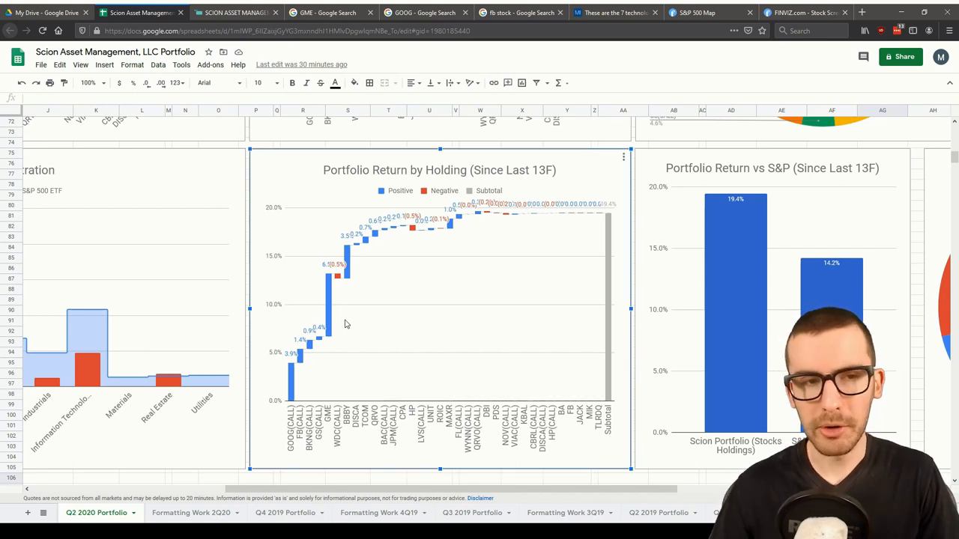
mouse_move(330, 322)
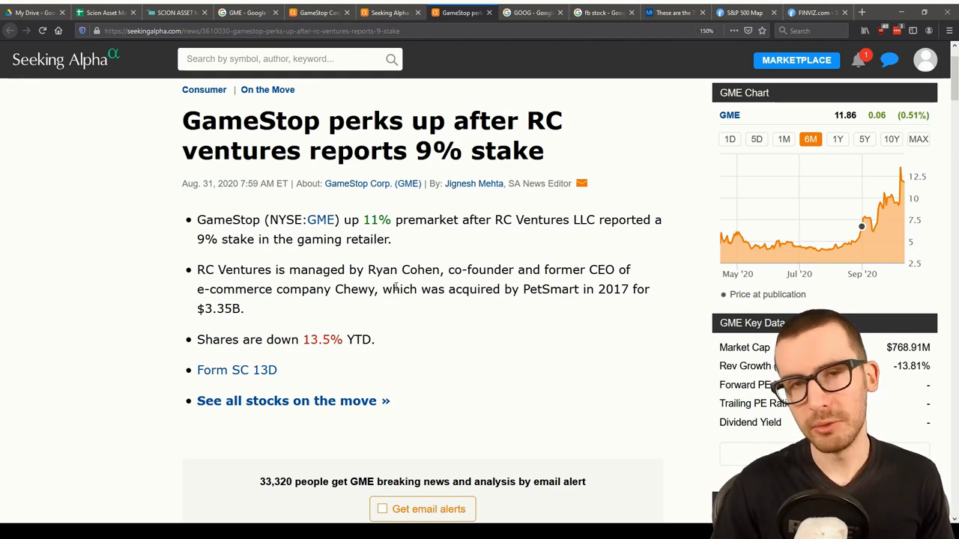
Step: Bring up the Seeking Alpha article on GameStop's 21% jump after the Microsoft deal
click(288, 13)
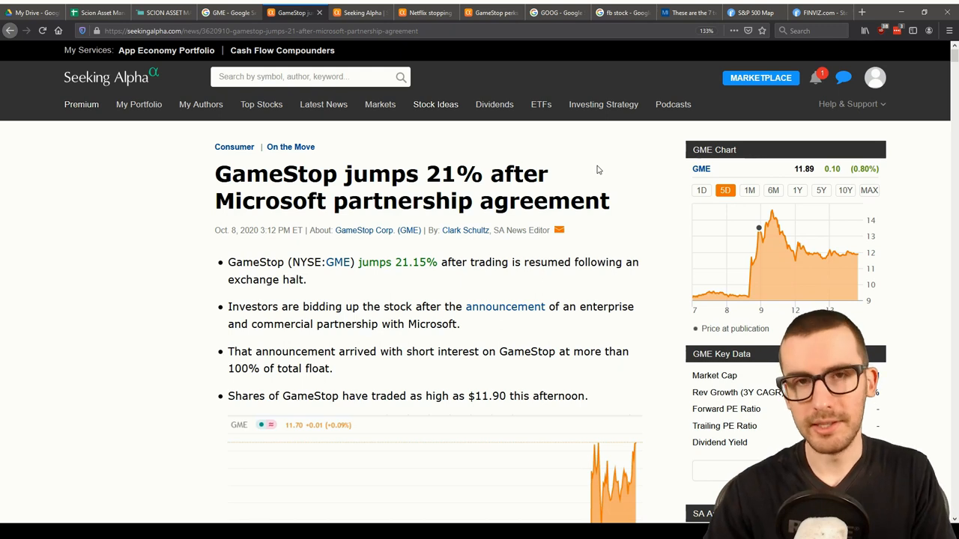
mouse_move(620, 205)
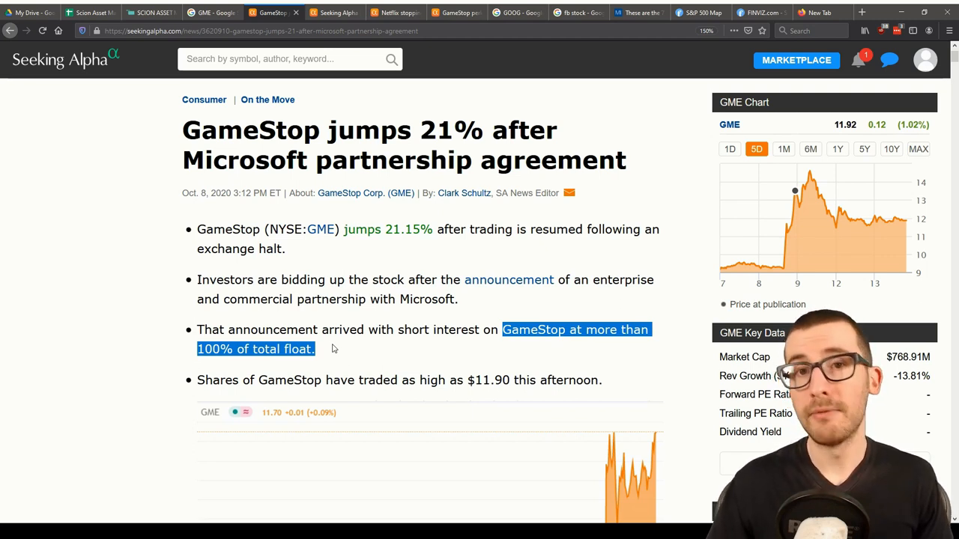
Step: Move from the short-interest note to the GME quote search showing $11.91
click(212, 13)
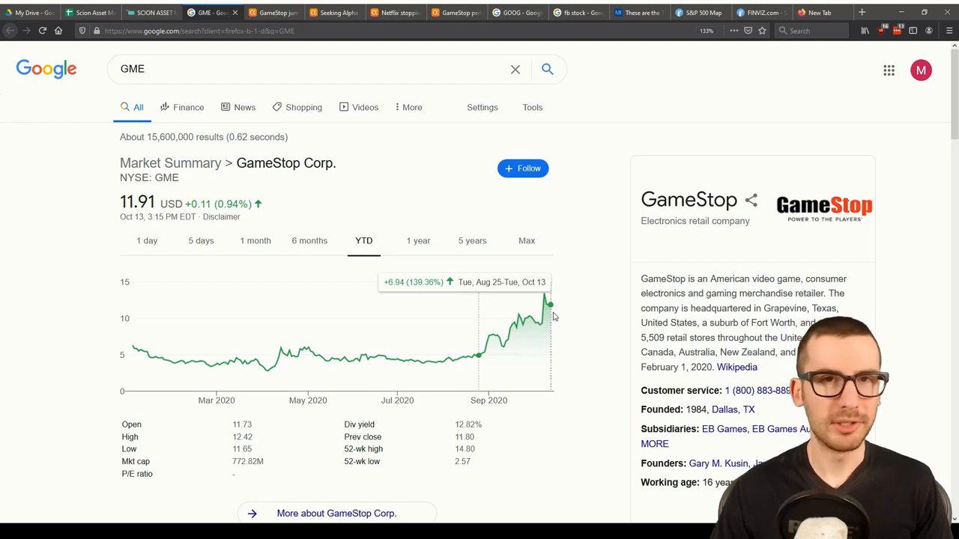
Step: Search Volkswagen's 2008 spike ($51.13) and GME again, then return to the Scion sheet
text(volswagon stock)
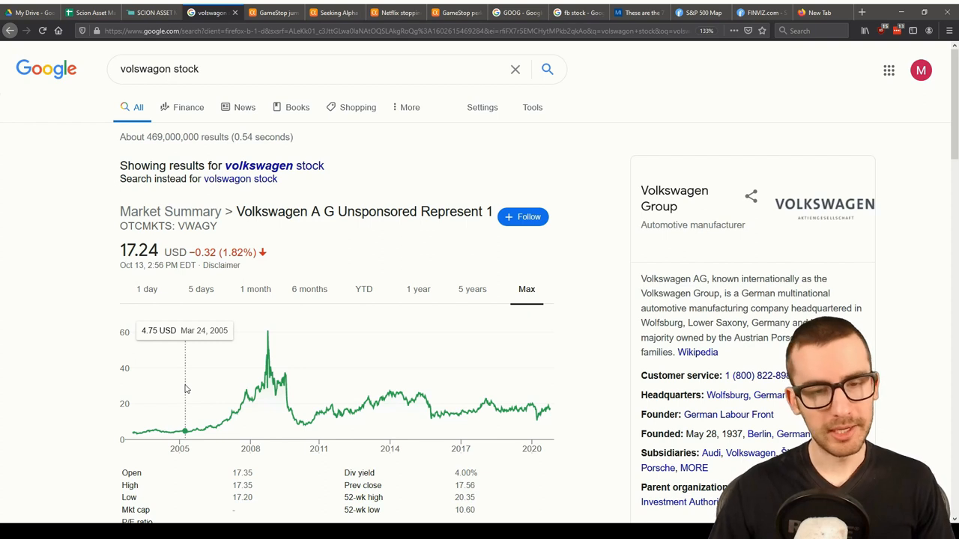
mouse_move(182, 390)
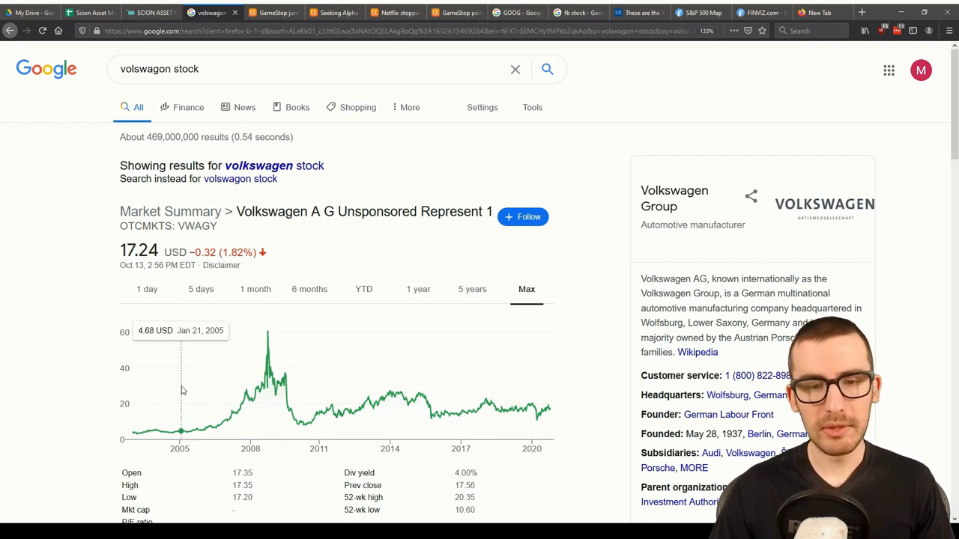
mouse_move(217, 393)
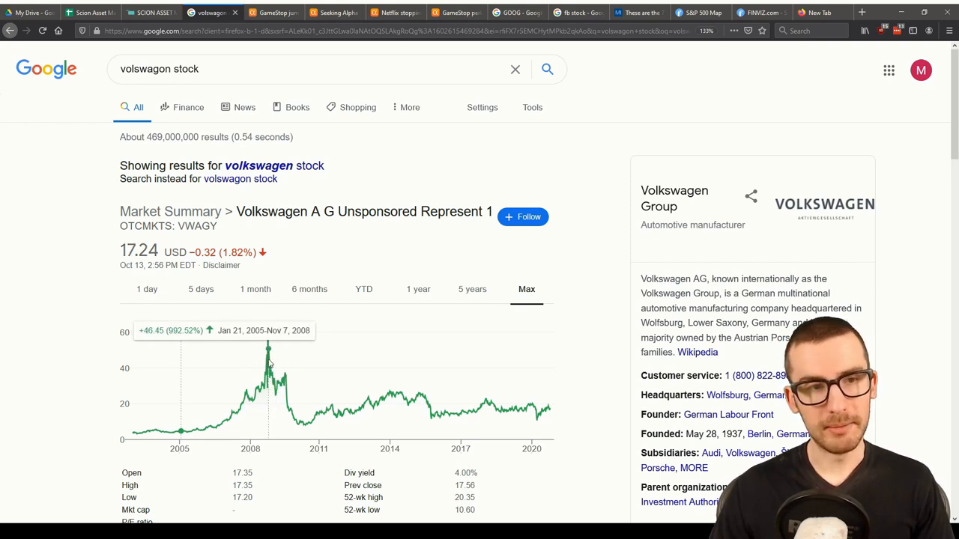
mouse_move(267, 350)
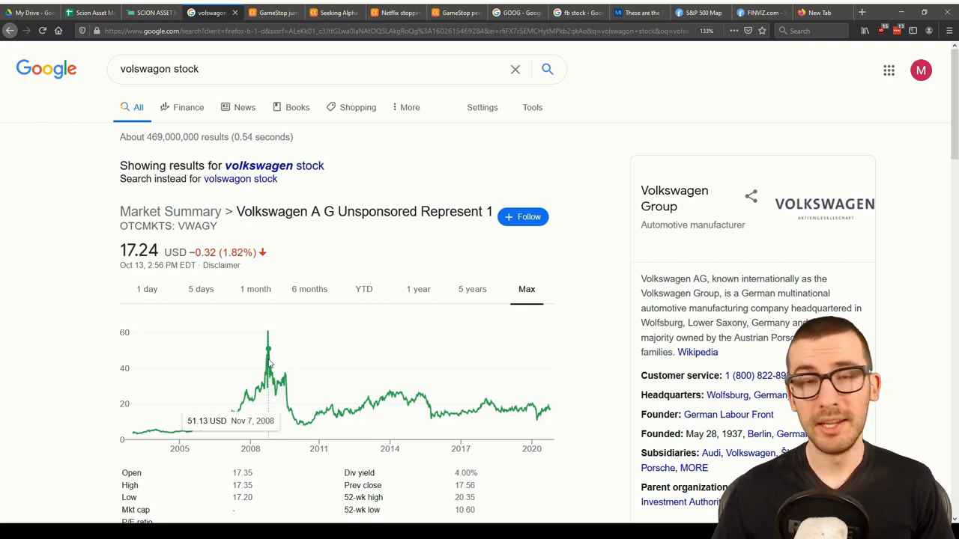
text(GME)
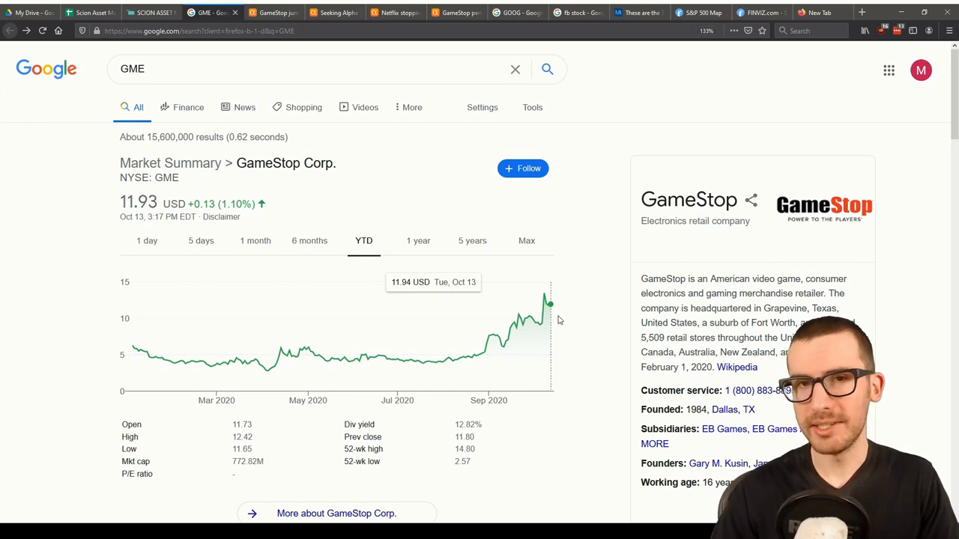
click(90, 12)
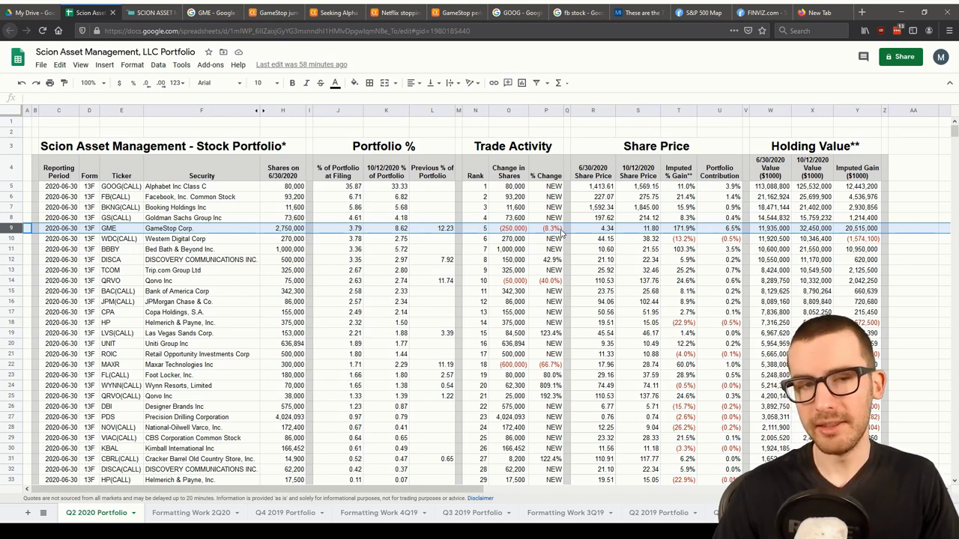
Step: Inspect GameStop's imputed-gain formula in Y9, then scroll to the 2001 shareholder letter quote
click(857, 228)
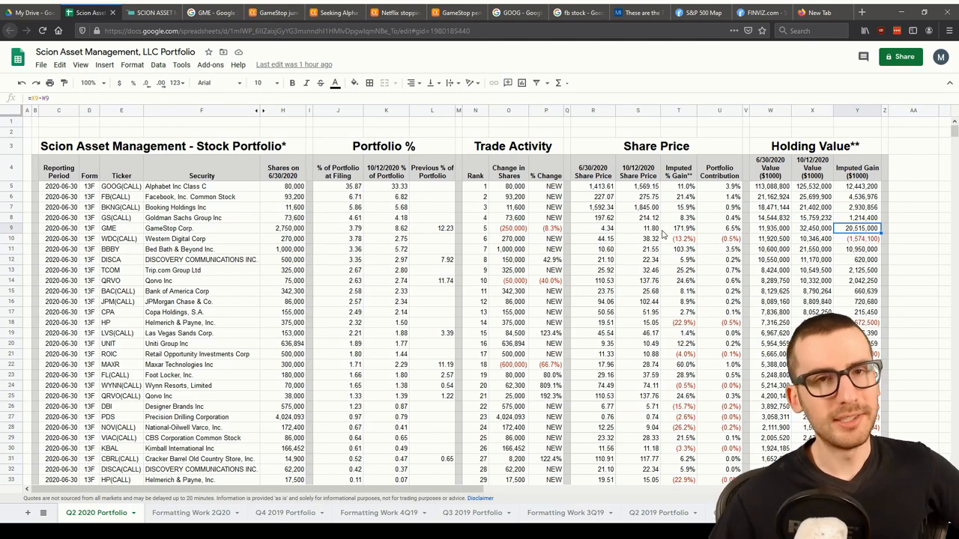
scroll(down, 3)
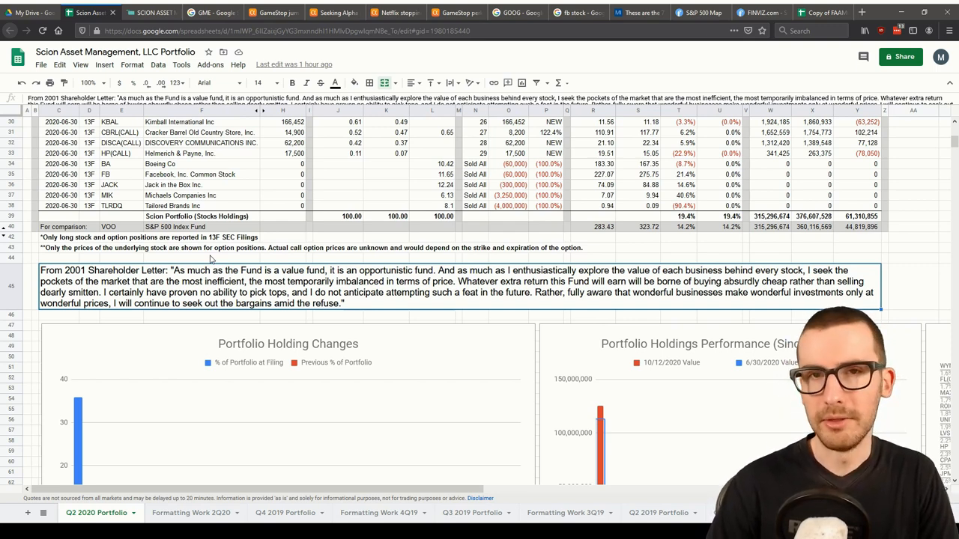
Step: Scroll up to the Stock Portfolio header rows showing Alphabet Class C calls at 33.33%
scroll(up, 3)
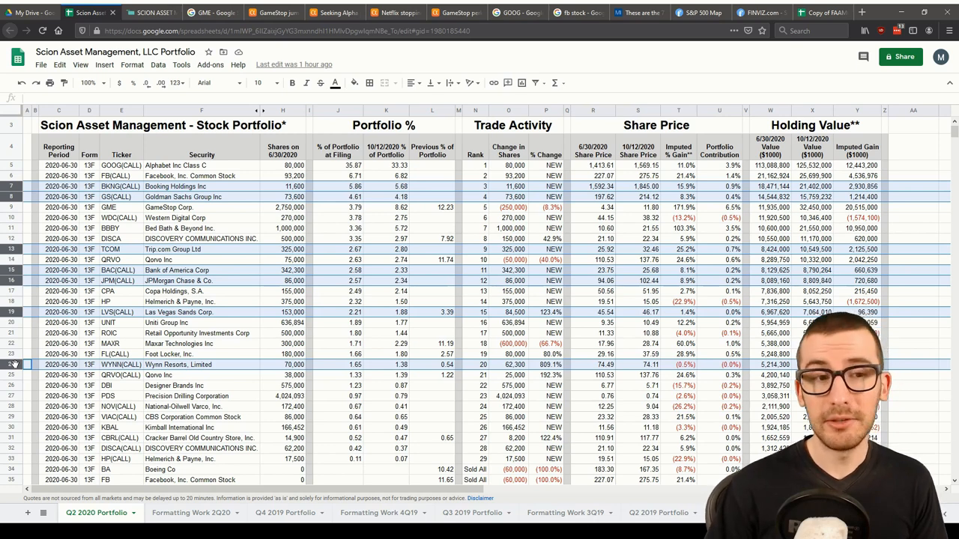
Step: Scroll through the sold positions to the pie chart, then view the GOOG Google Search tab
scroll(up, 3)
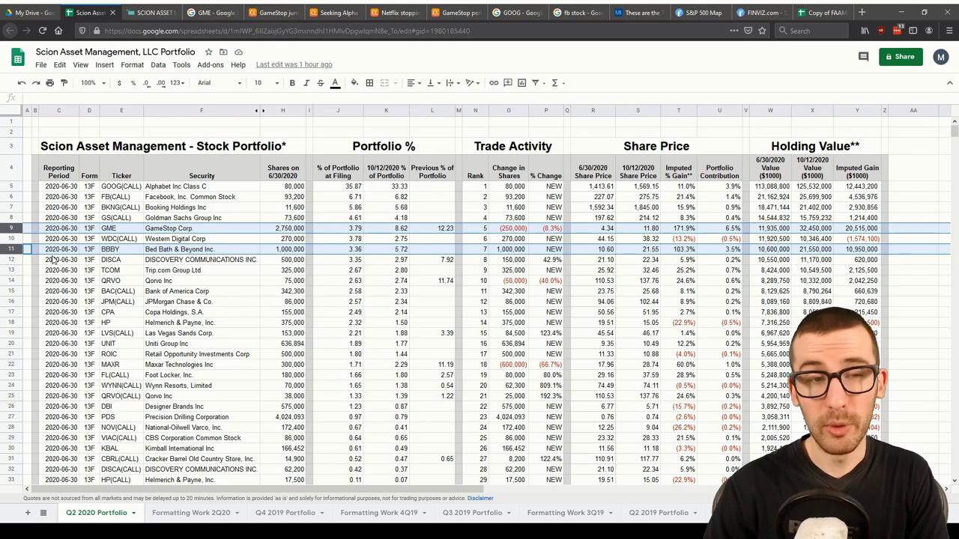
scroll(down, 3)
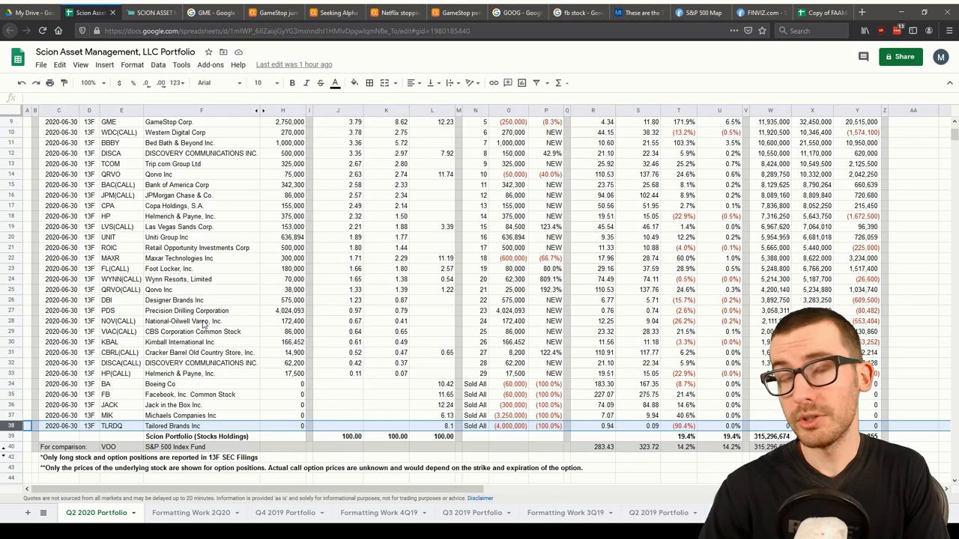
scroll(down, 3)
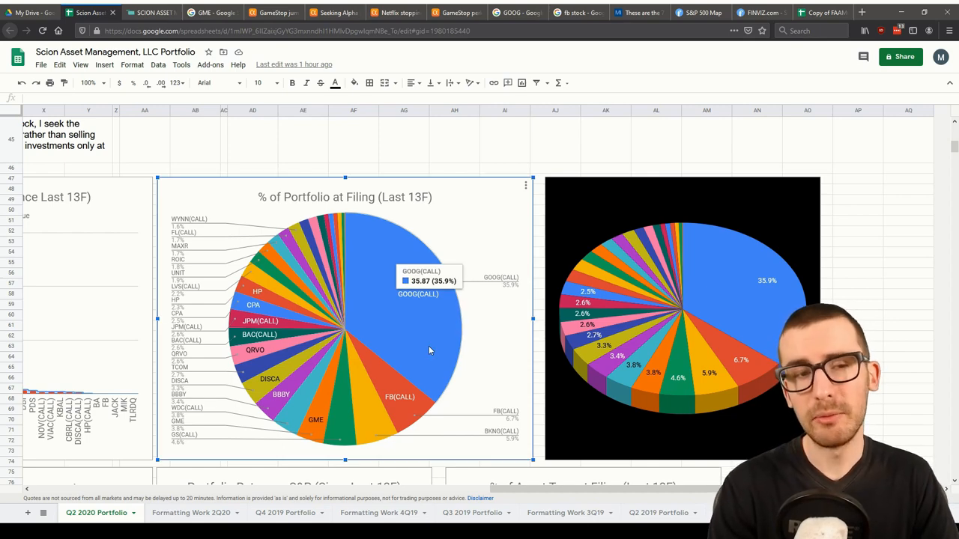
click(513, 13)
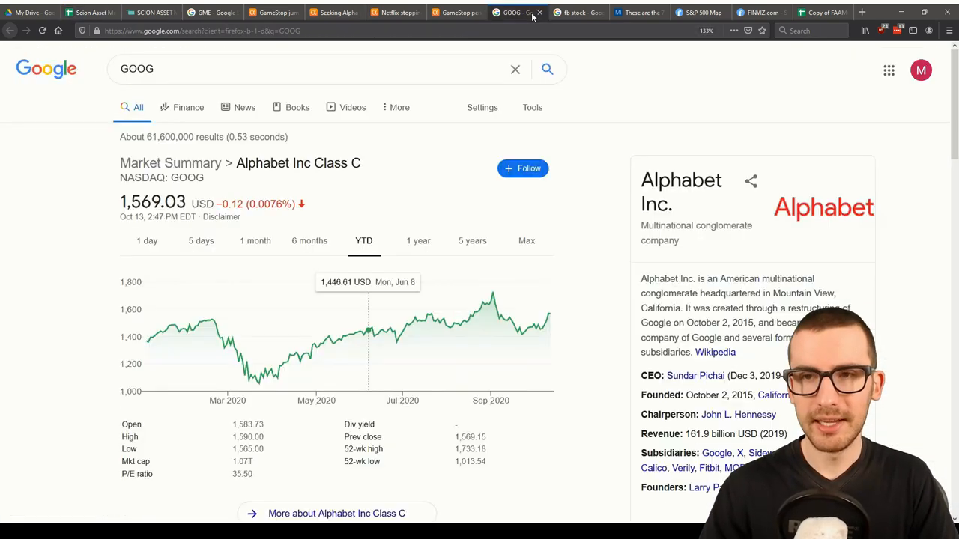
click(574, 12)
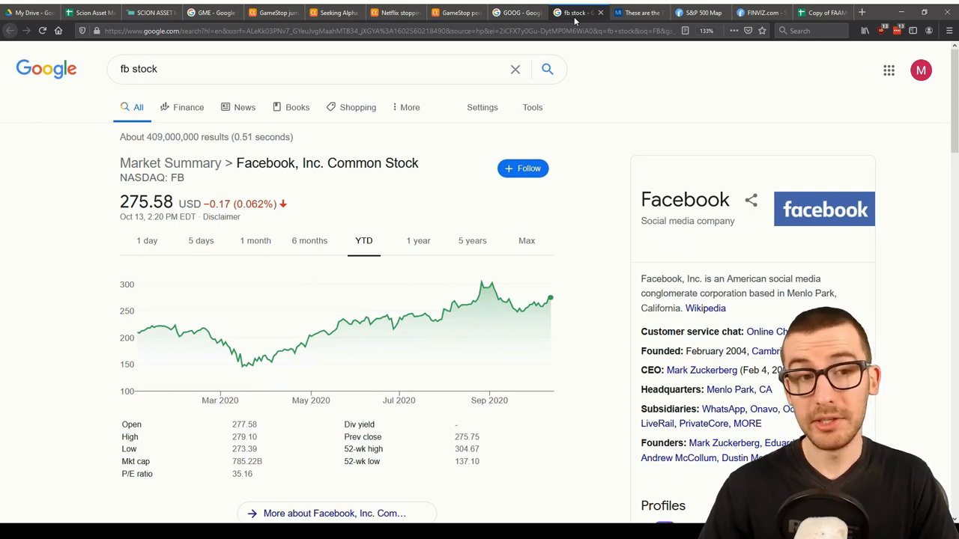
click(90, 12)
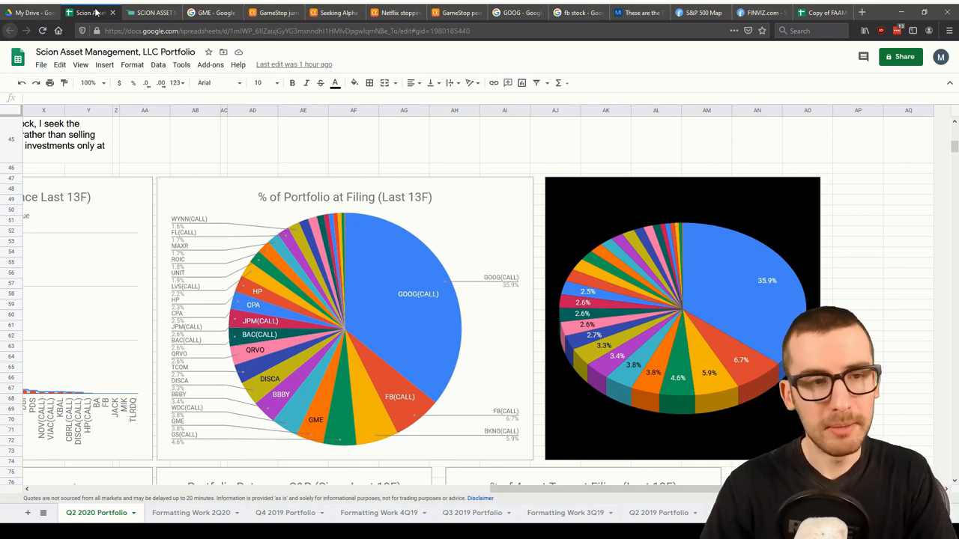
click(315, 419)
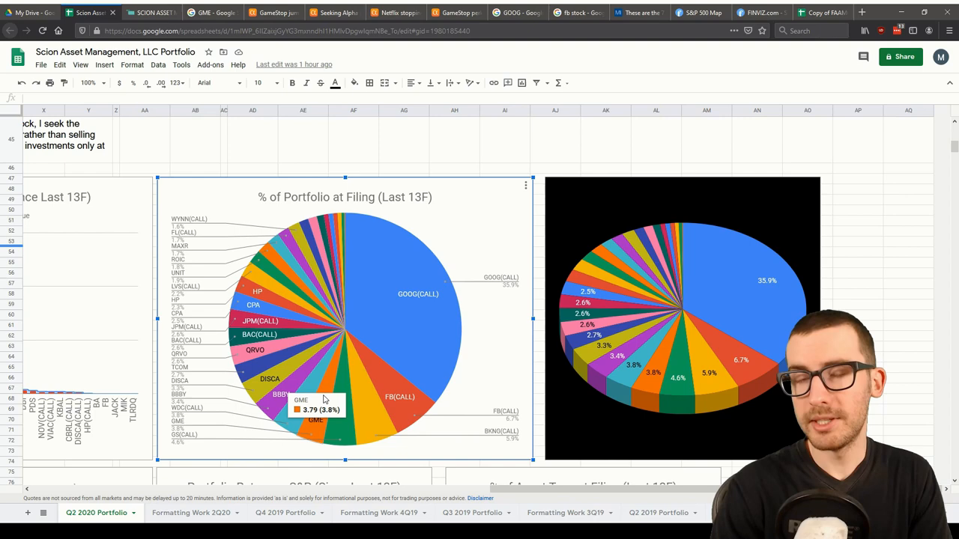